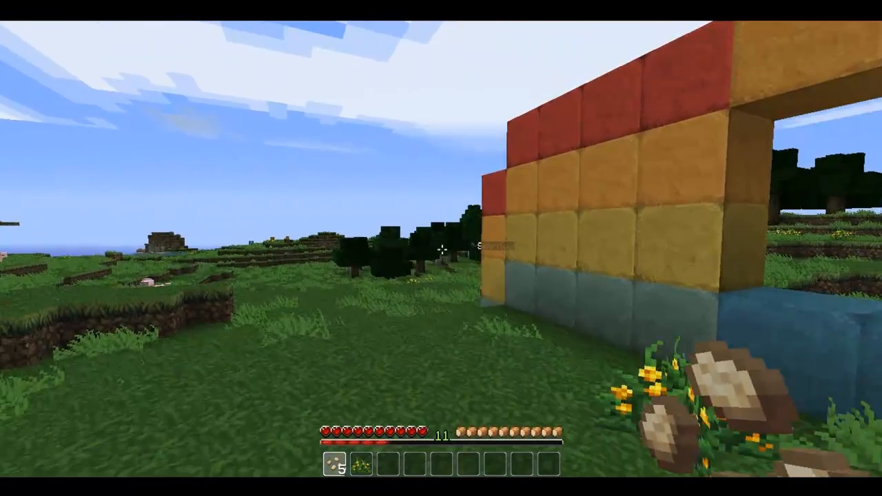
mouse_move(441, 248)
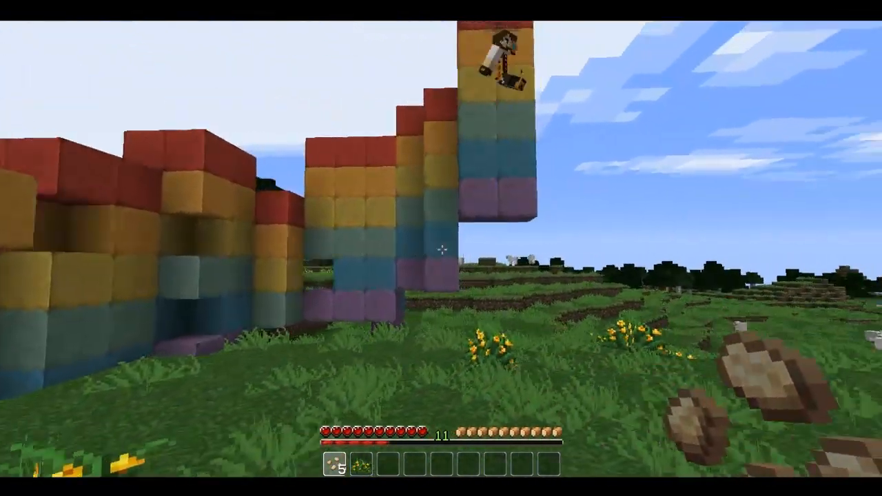
mouse_move(441, 249)
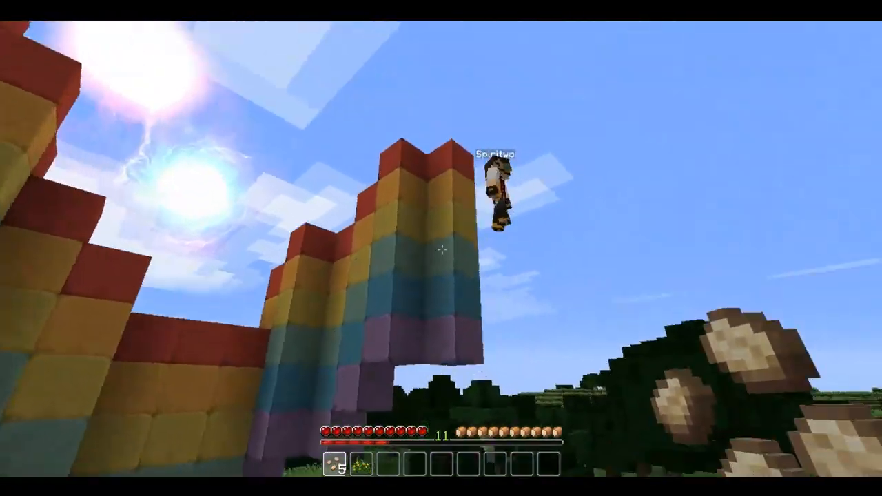
mouse_move(441, 248)
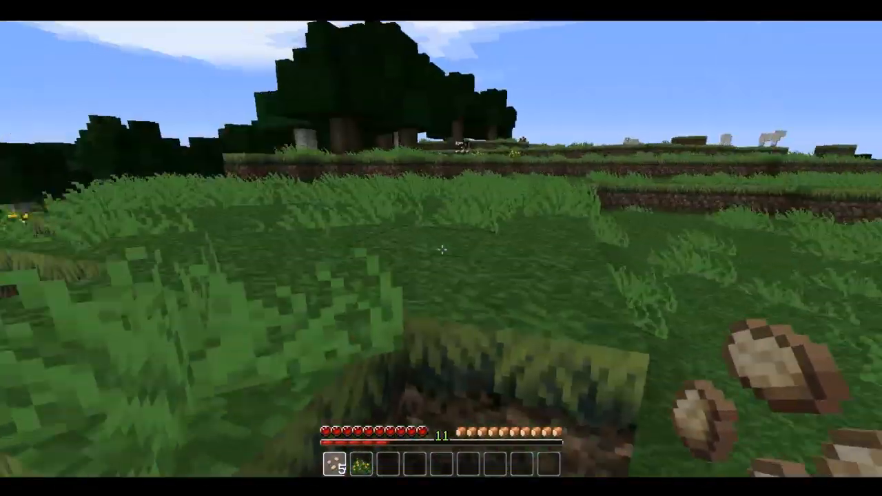
- Run the /n chat command to start rainbow flight and soar above the terrain
type("/n")
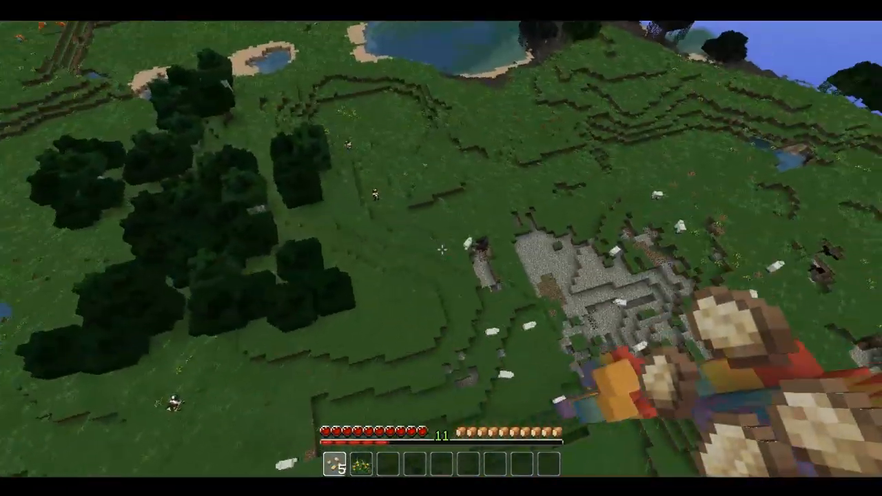
mouse_move(441, 248)
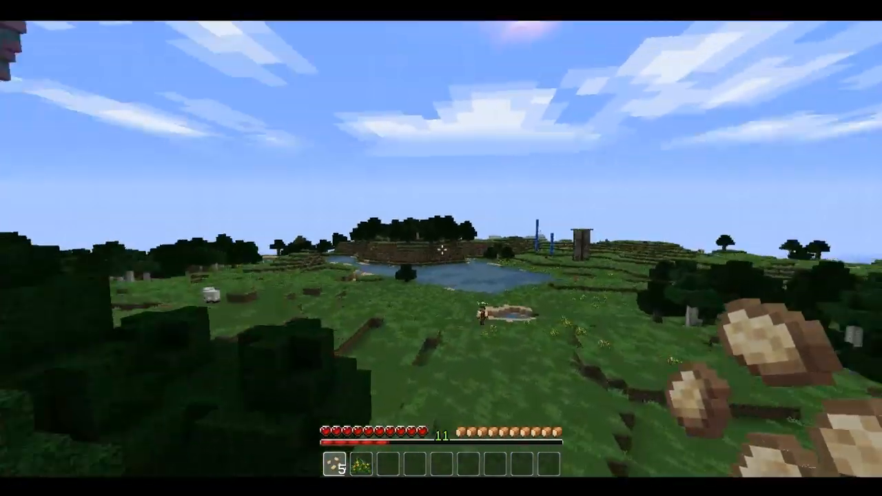
mouse_move(441, 248)
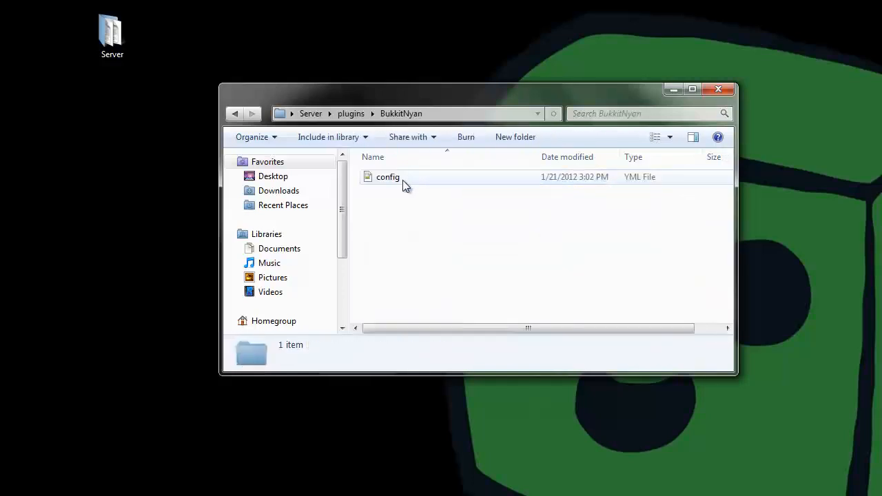
- Load BukkitNyan's config.yml in Notepad++ and review DEFAULT design values like jumpDelay 15 and canFly true
double_click(389, 176)
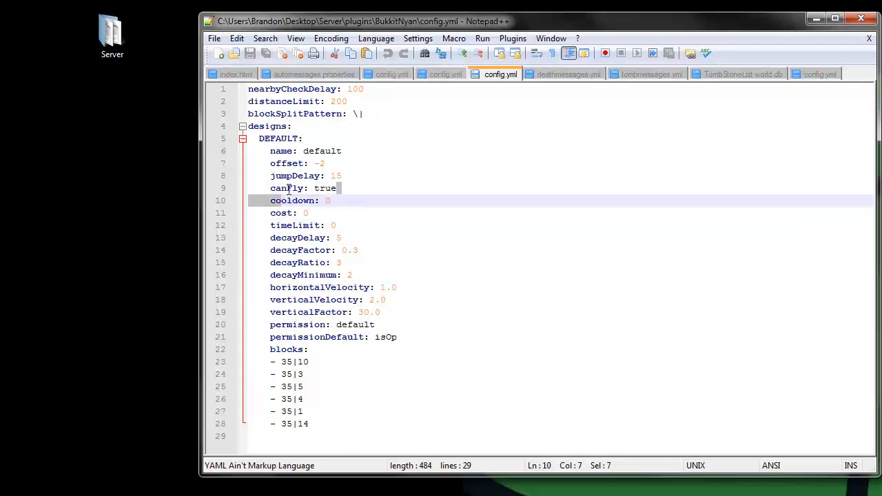
left_click(303, 175)
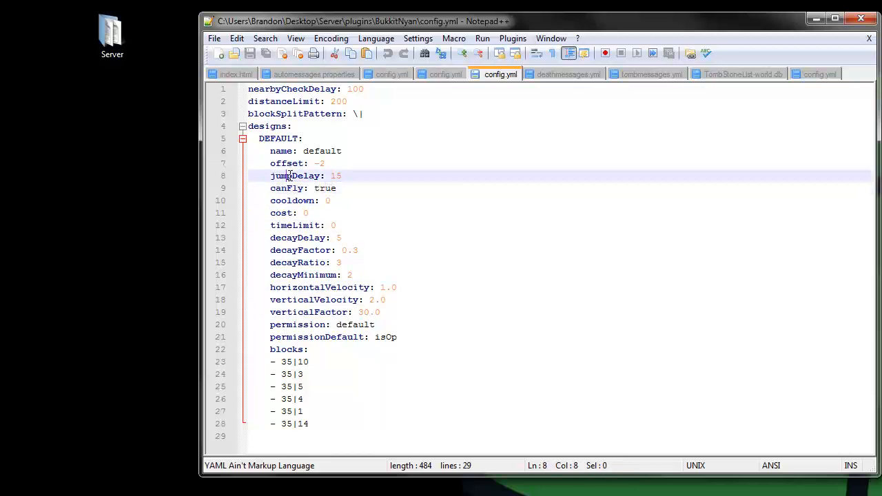